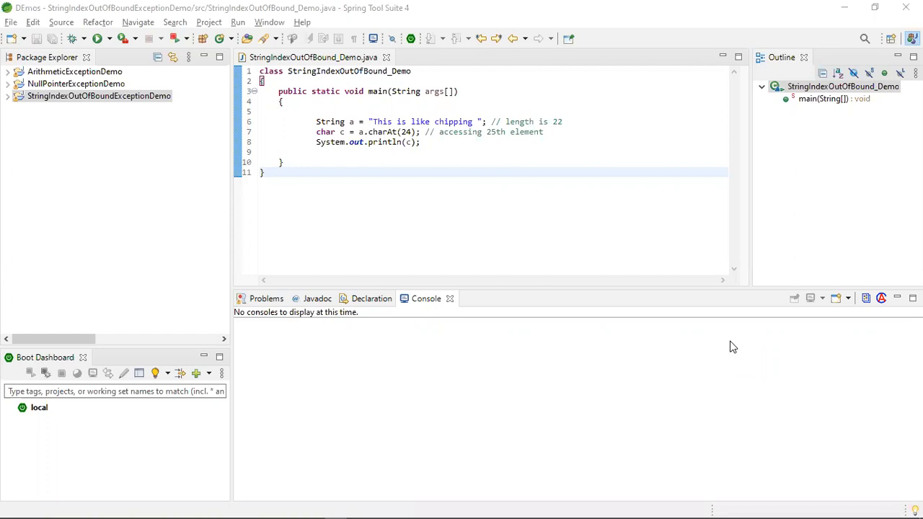
pyautogui.moveTo(402, 199)
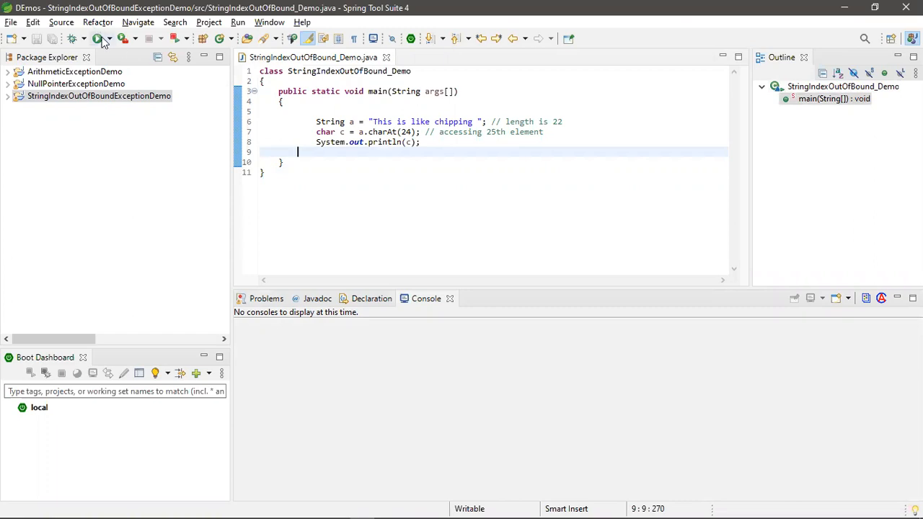
# Step: Run StringIndexOutOfBound_Demo, producing 'String index out of range: 24' in the console
pyautogui.click(101, 38)
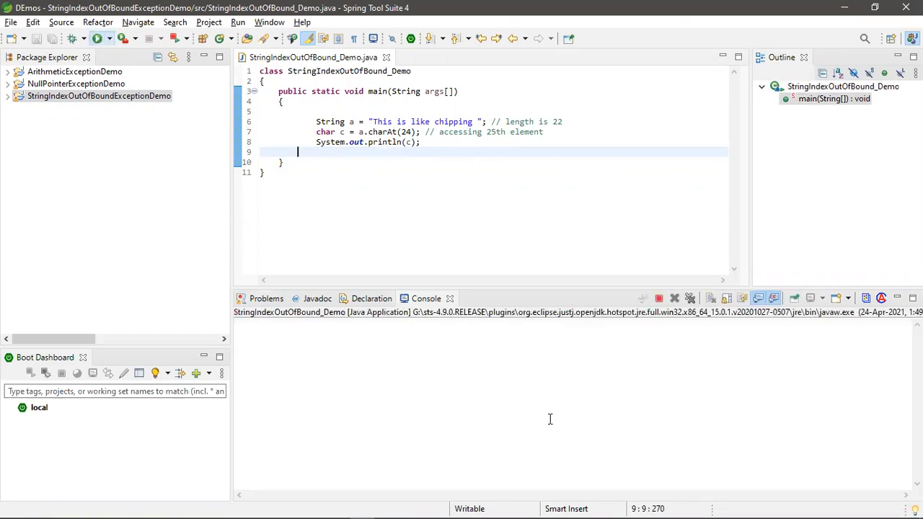
pyautogui.click(99, 37)
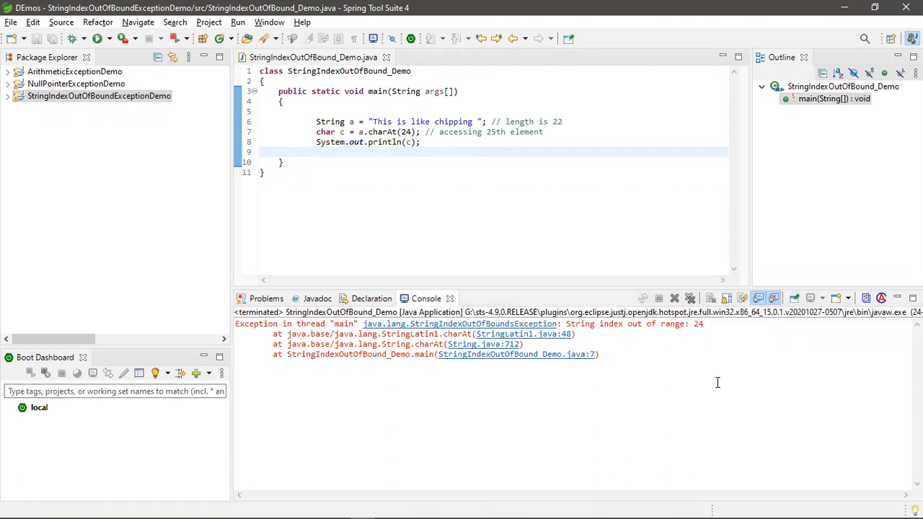
pyautogui.moveTo(648, 345)
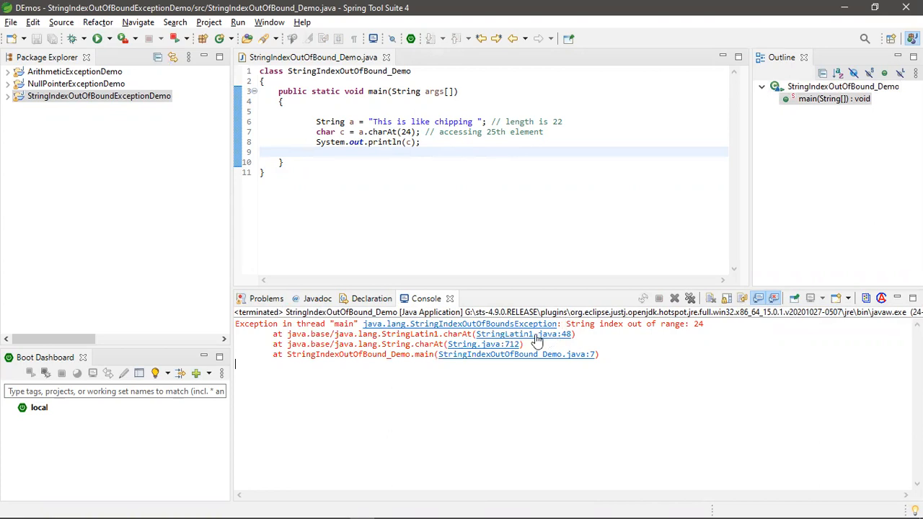
pyautogui.moveTo(479, 334)
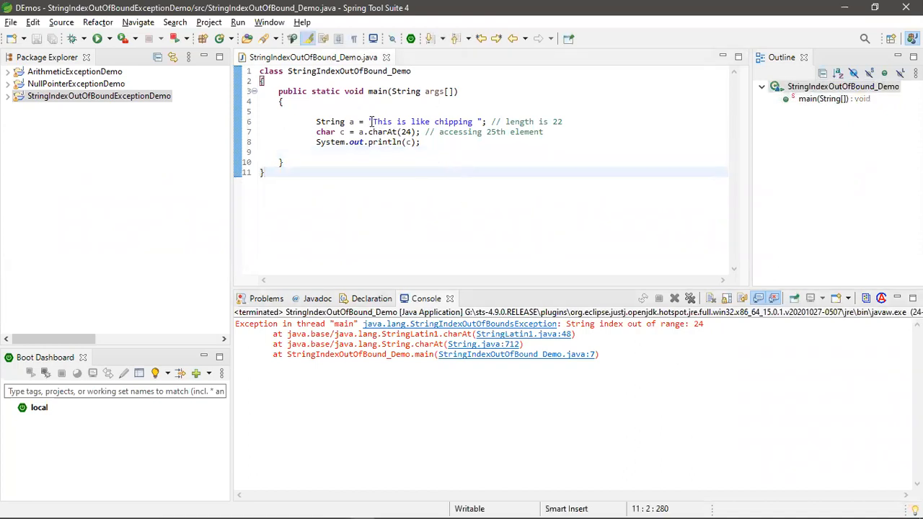
pyautogui.moveTo(369, 121); pyautogui.dragTo(479, 121)
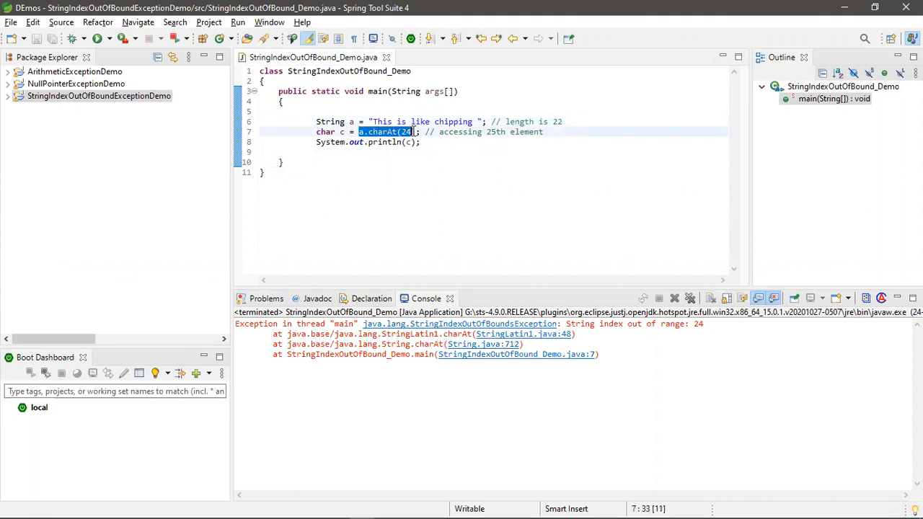
pyautogui.click(403, 151)
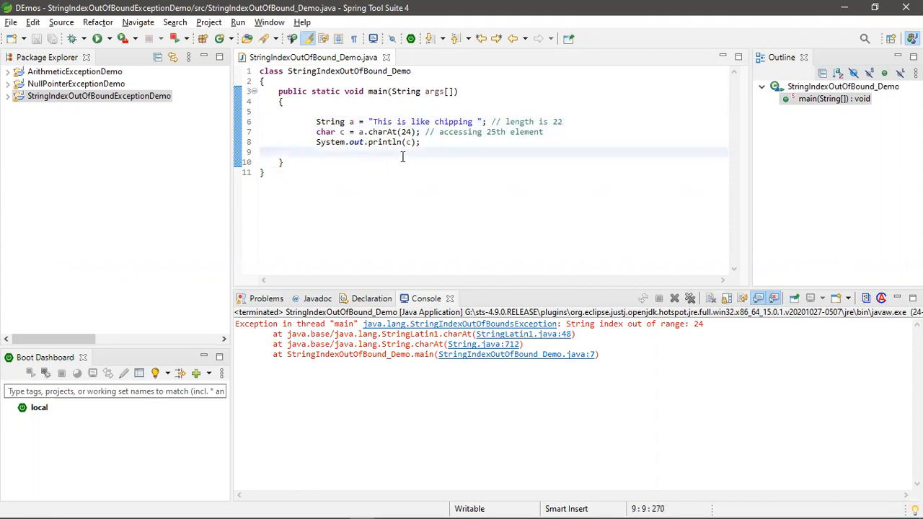
pyautogui.doubleClick(407, 133)
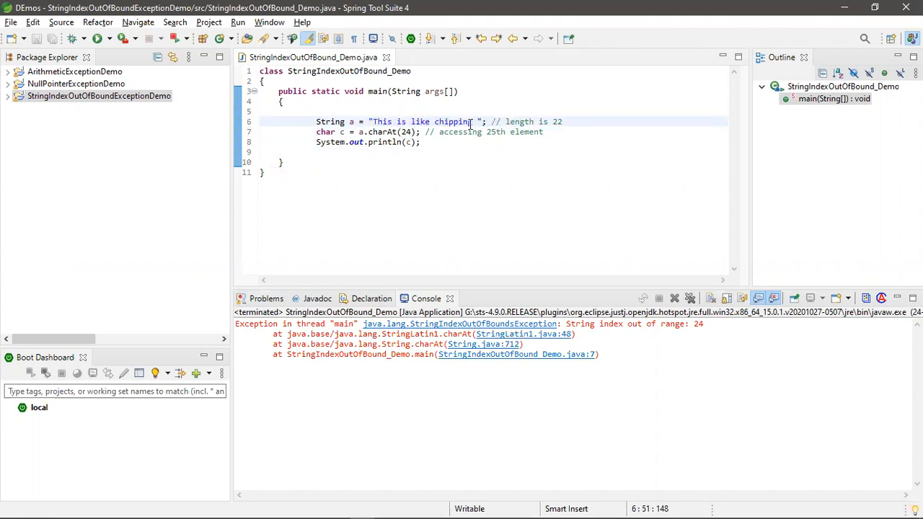
pyautogui.doubleClick(421, 121)
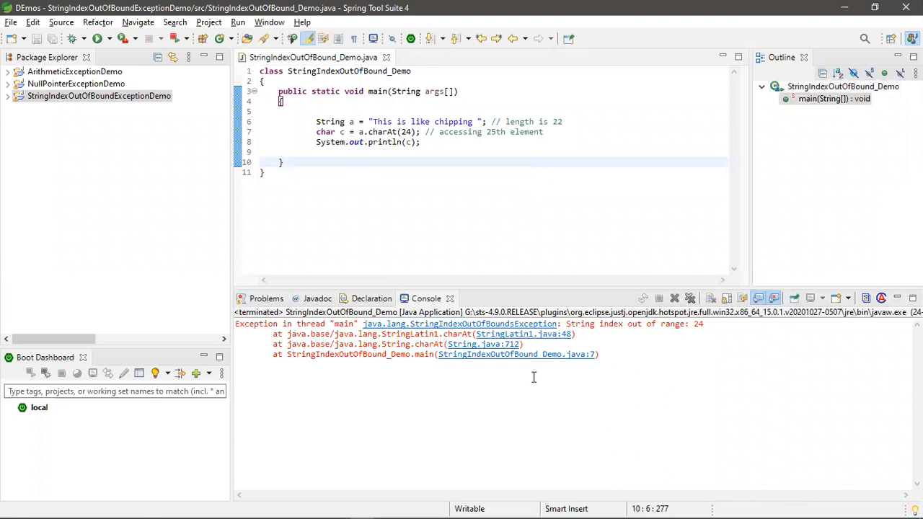
pyautogui.click(283, 162)
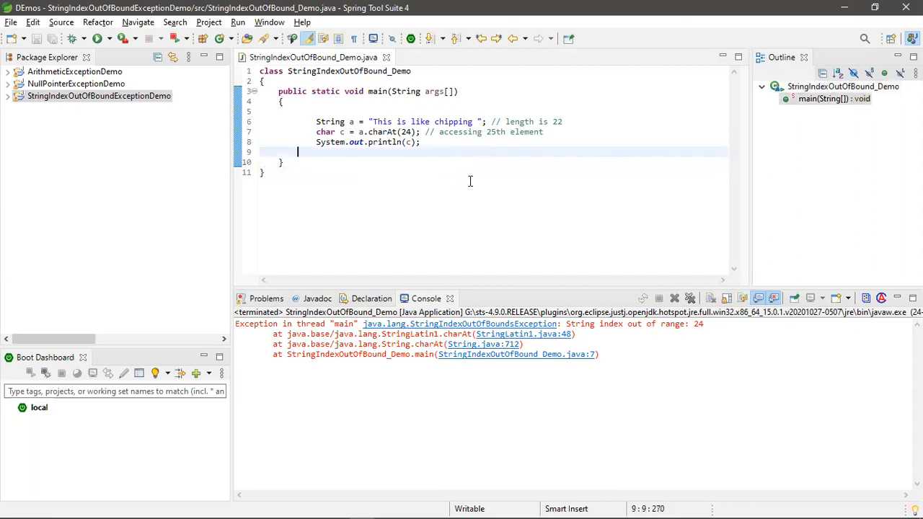
pyautogui.moveTo(476, 123)
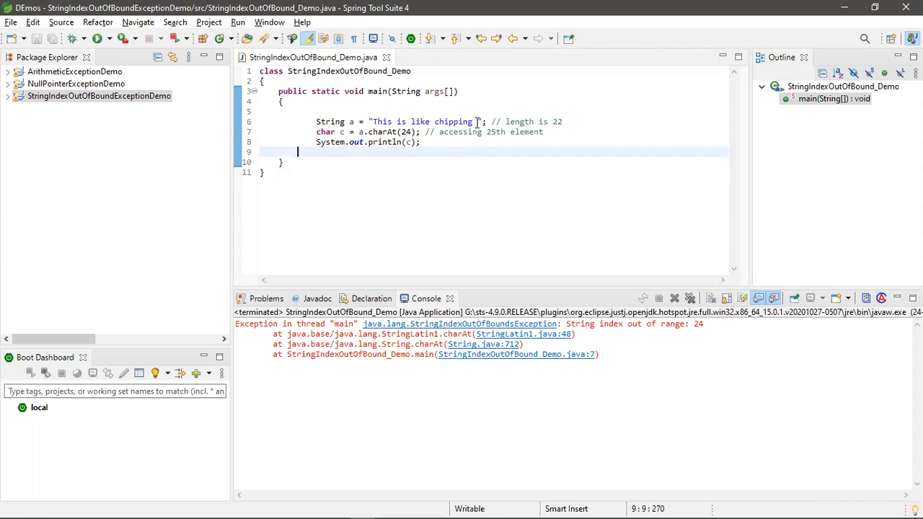
pyautogui.doubleClick(453, 121)
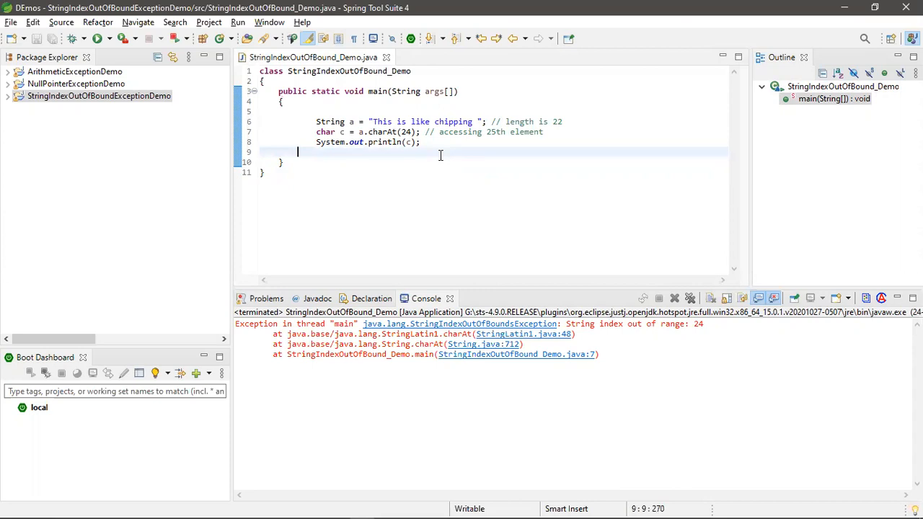
pyautogui.moveTo(640, 450)
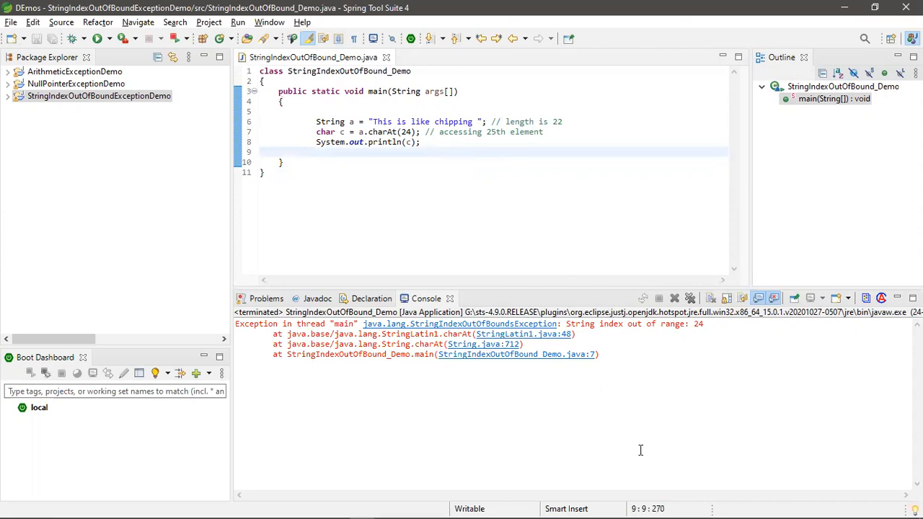